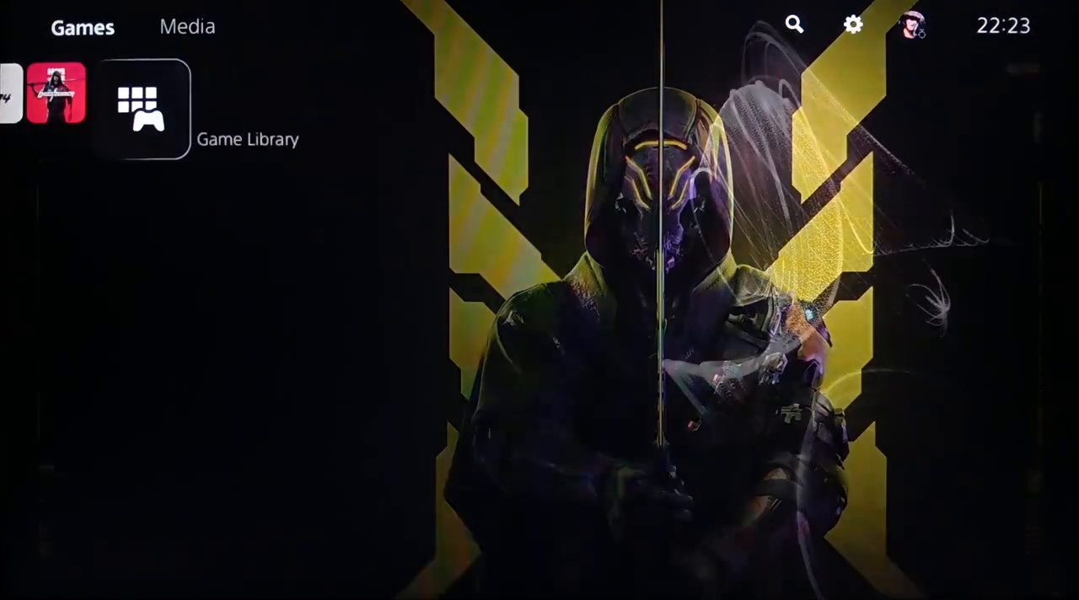
Step: Return to the Games home with the PlayStation Store tile in focus
{"action": "left_click", "coordinate": [143, 108]}
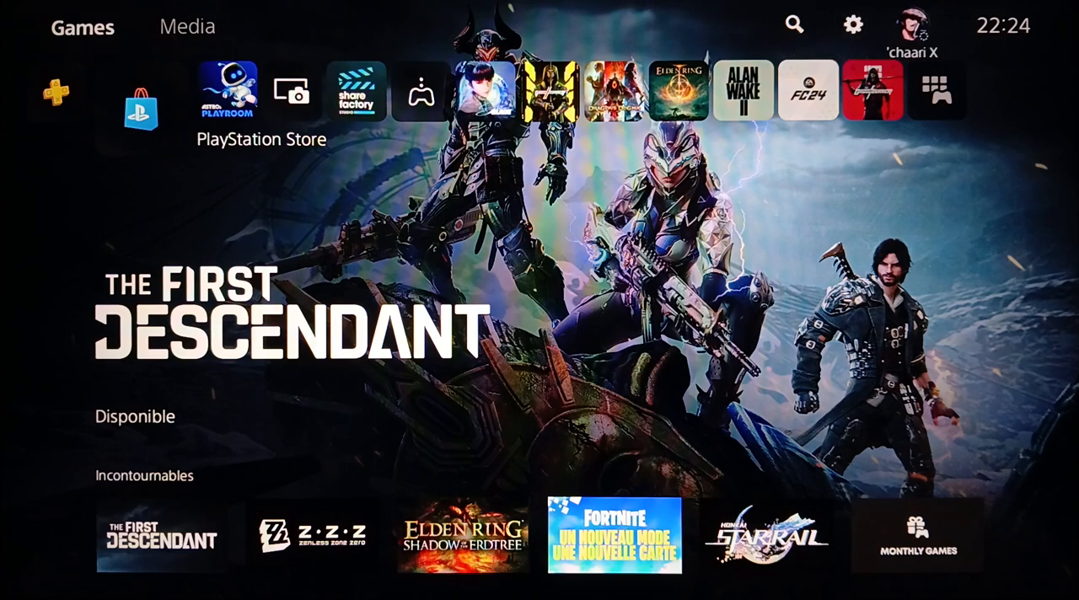
{"action": "mouse_move", "coordinate": [856, 24]}
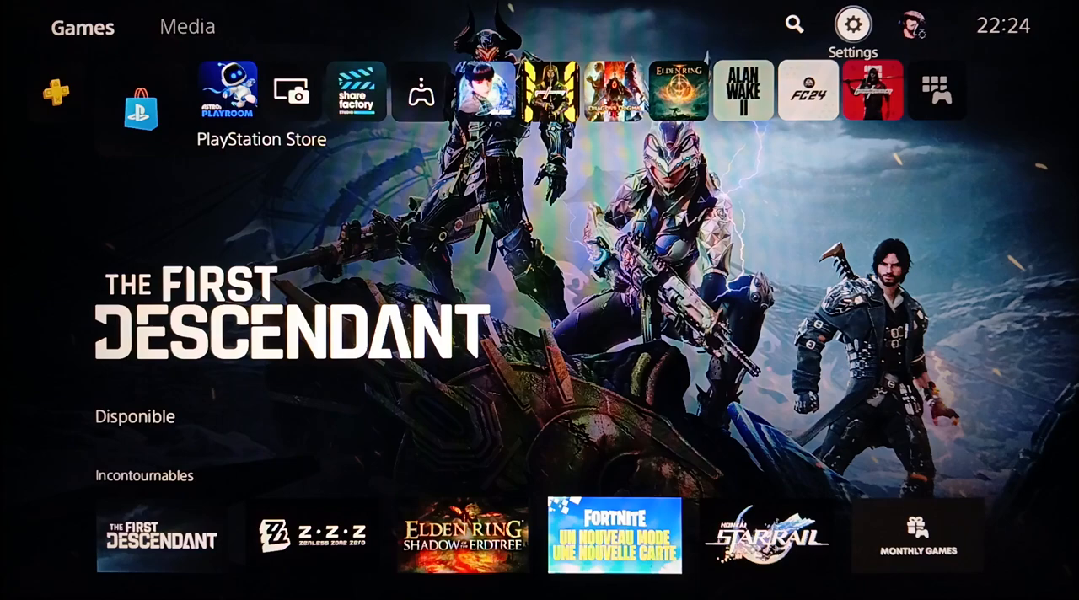
Step: Open Settings, then Users and Accounts > Security > Password
{"action": "left_click", "coordinate": [853, 24]}
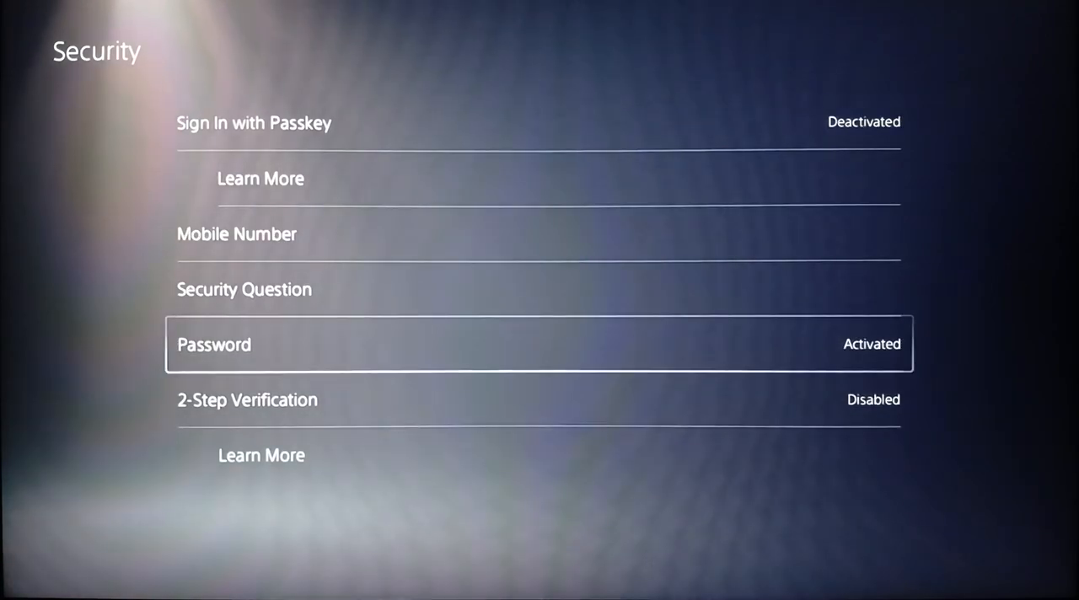
{"action": "left_click", "coordinate": [242, 345]}
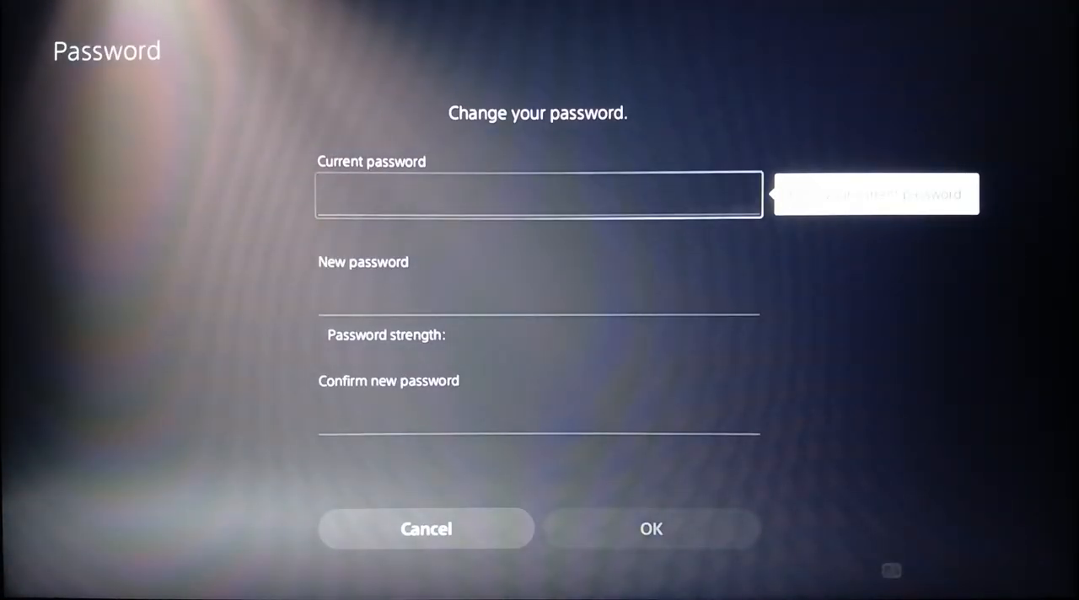